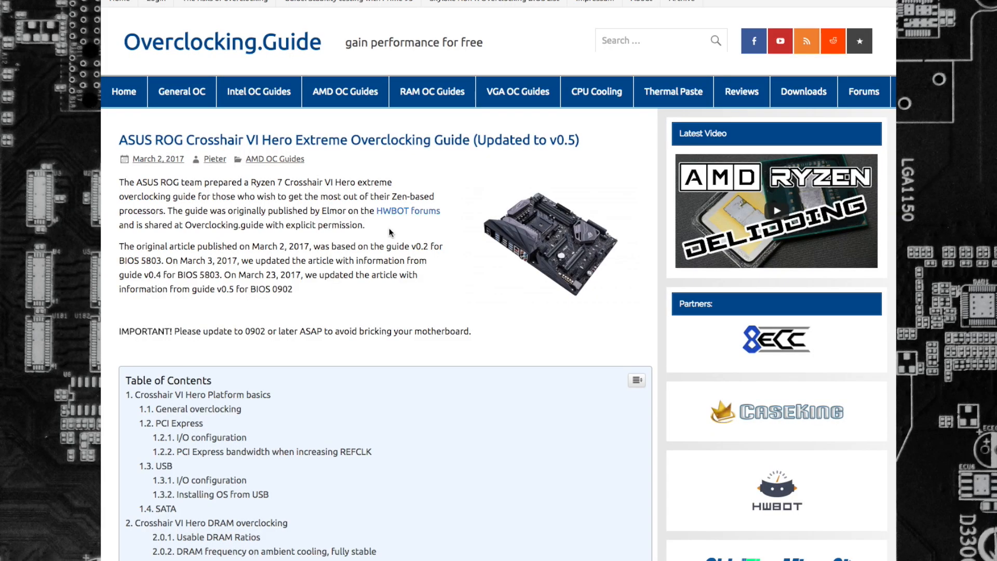
Scroll through the Crosshair VI Hero guide past the contents to the DRAM and LN2 sections
scroll("down", 3)
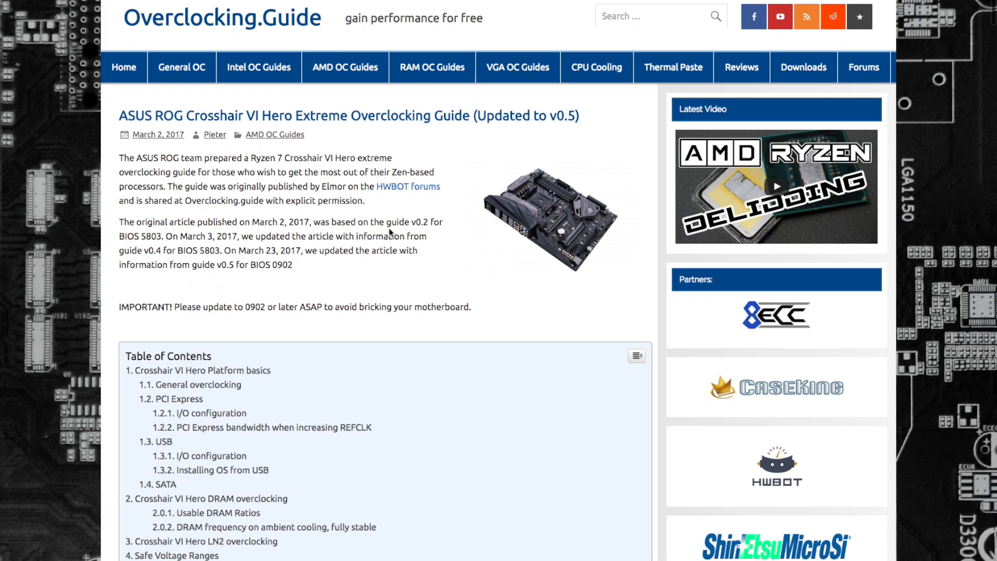
scroll("down", 3)
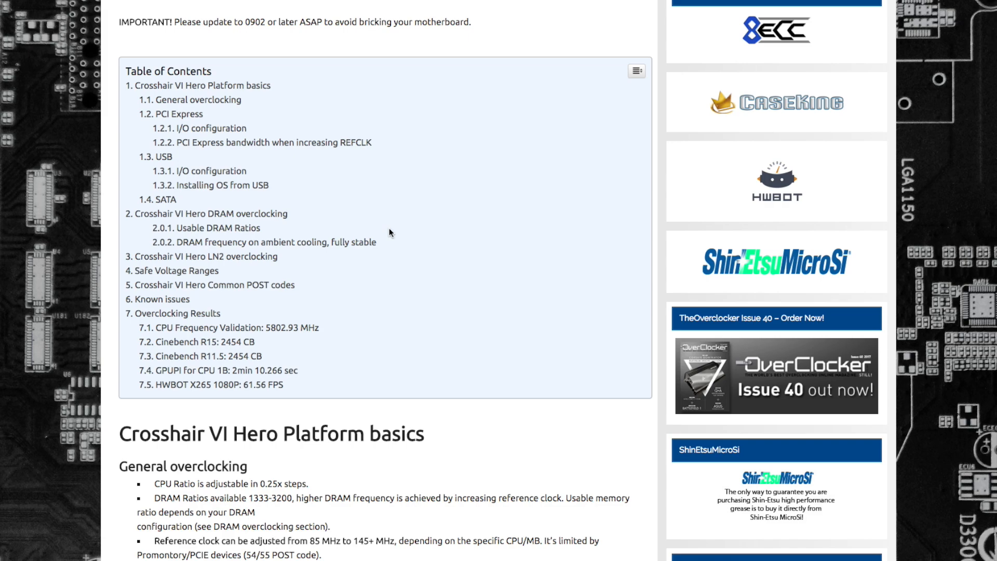
scroll("down", 3)
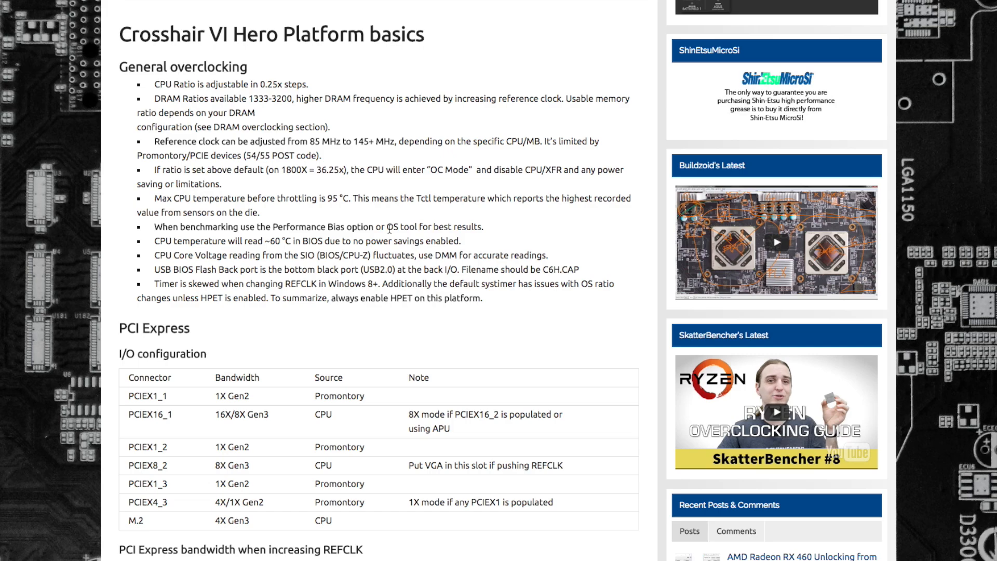
scroll("down", 3)
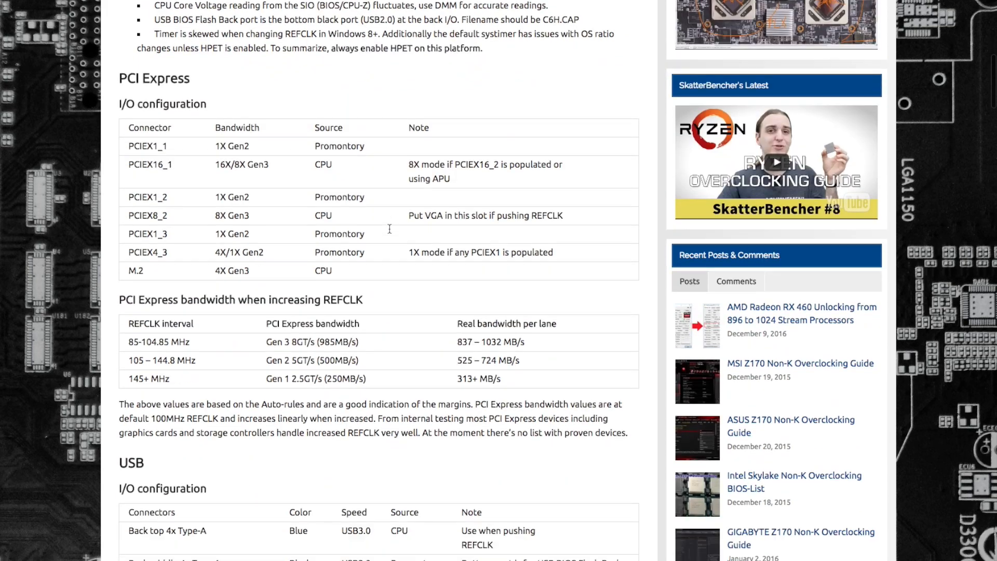
scroll("down", 3)
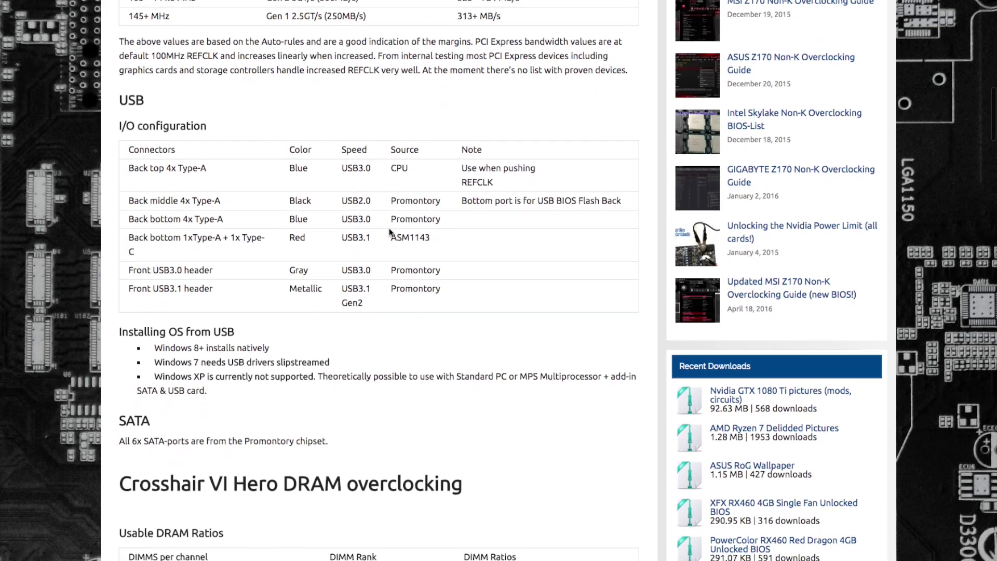
scroll("down", 3)
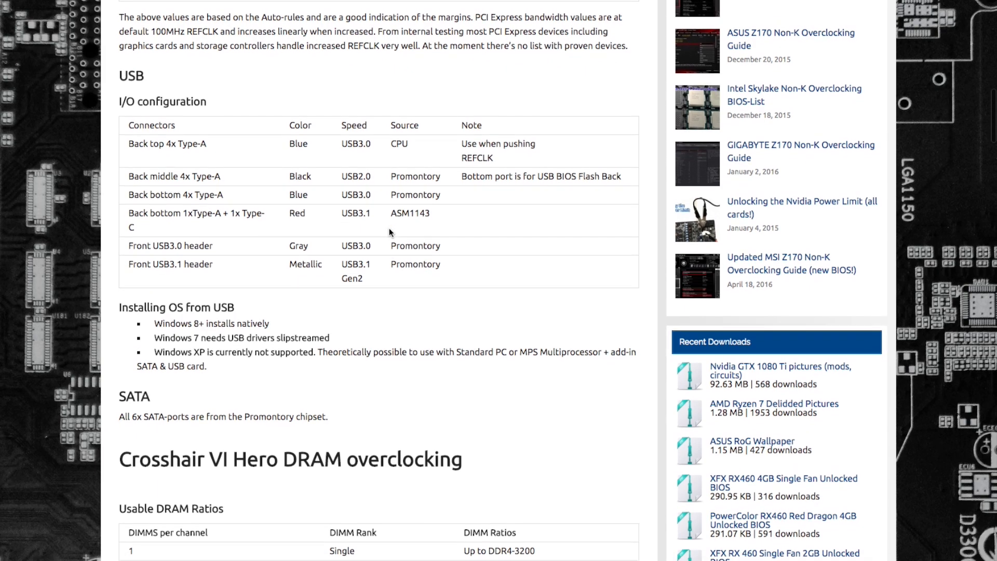
scroll("down", 3)
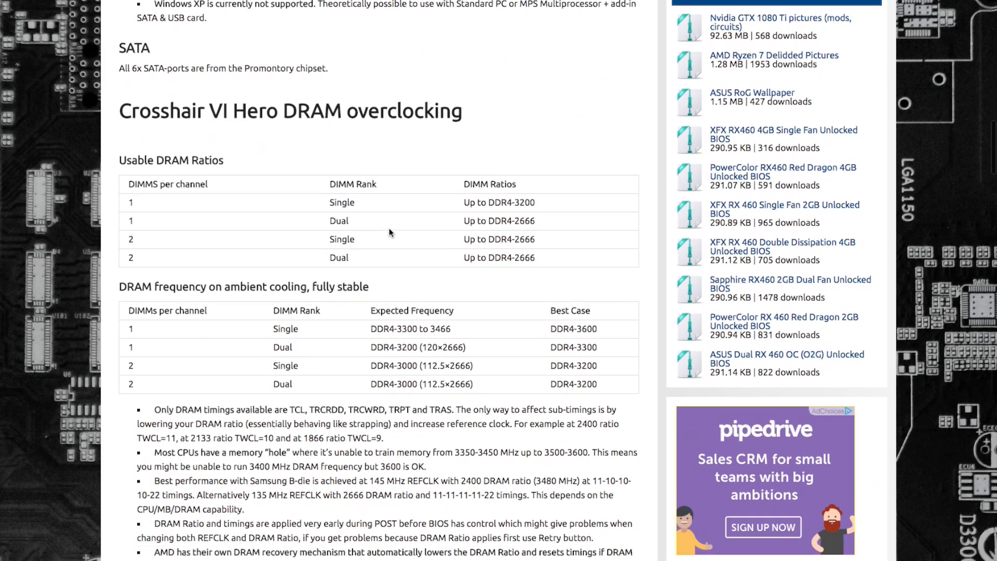
scroll("down", 3)
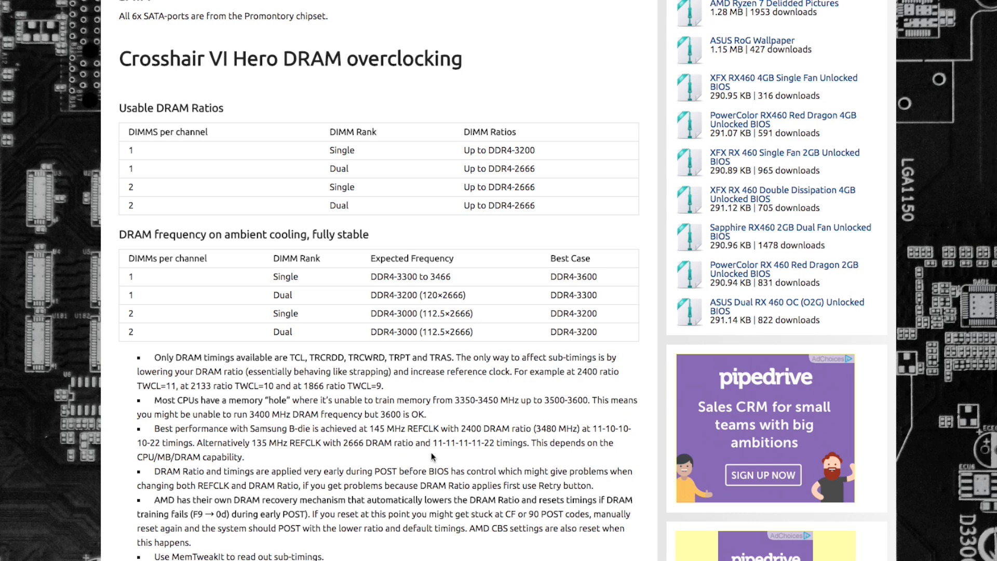
mouse_move(431, 457)
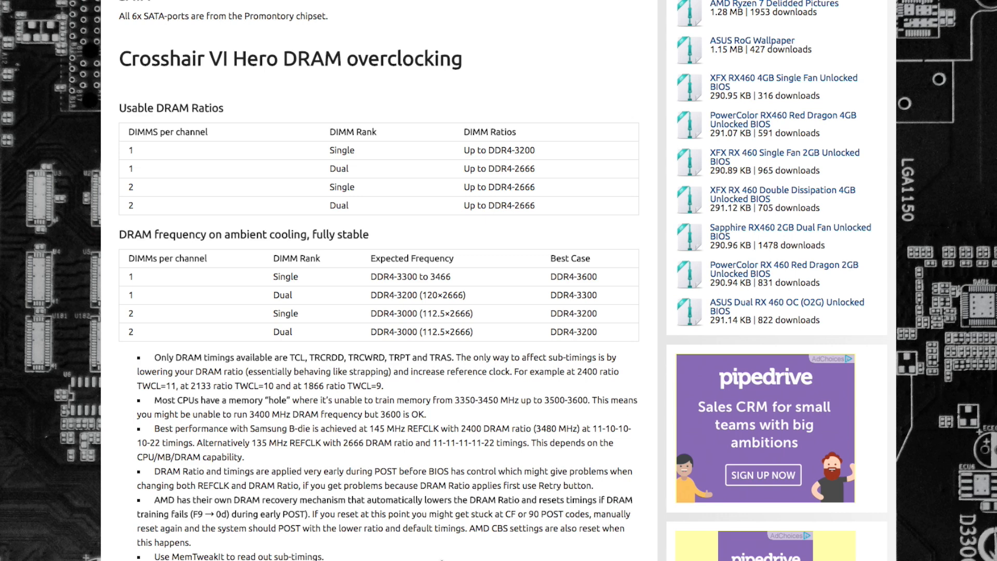
scroll("down", 3)
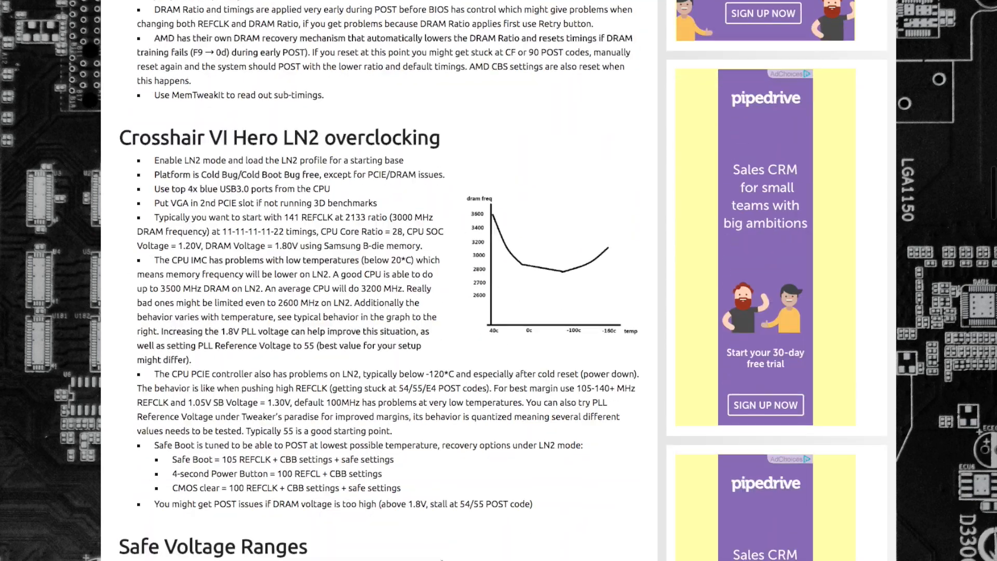
scroll("down", 3)
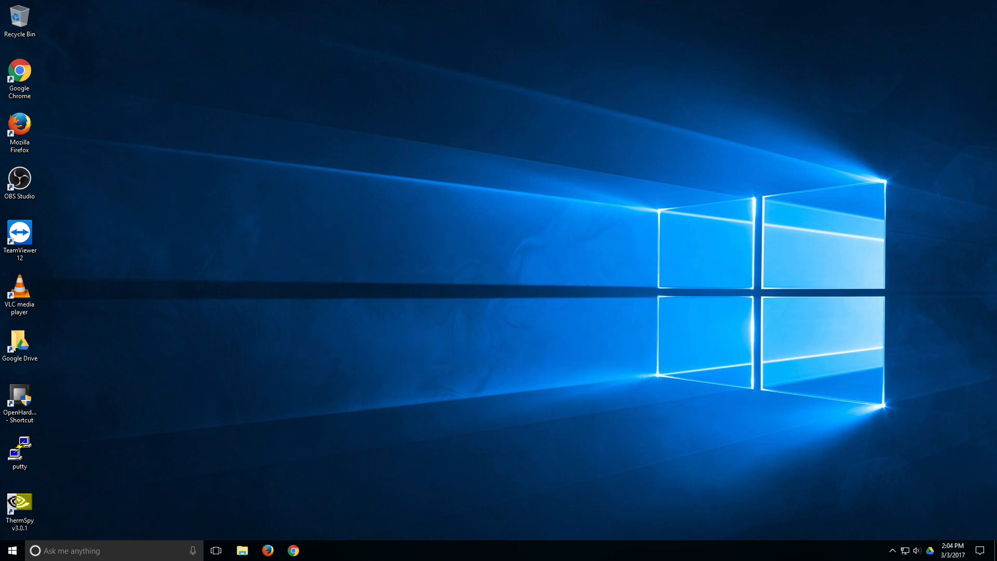
left_click(292, 551)
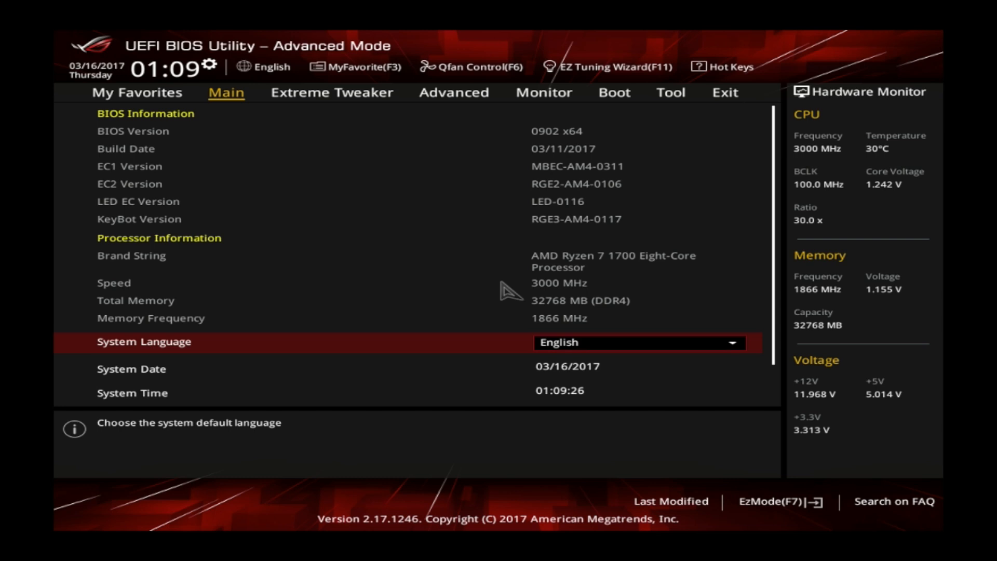
In Extreme Tweaker set CPU Core Ratio 40.00 and a manual CPU core voltage of 1.35000 V
left_click(332, 93)
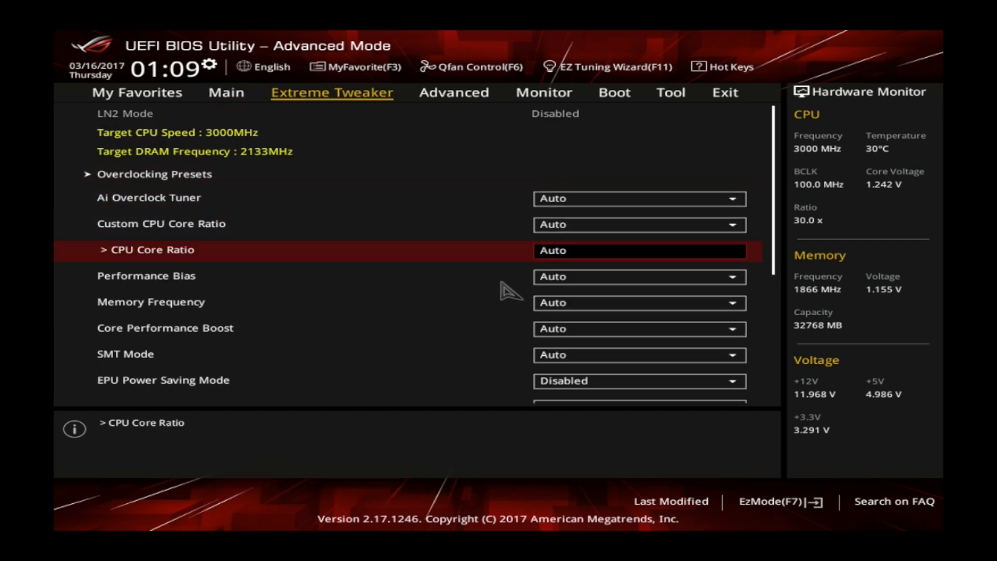
type("40.00")
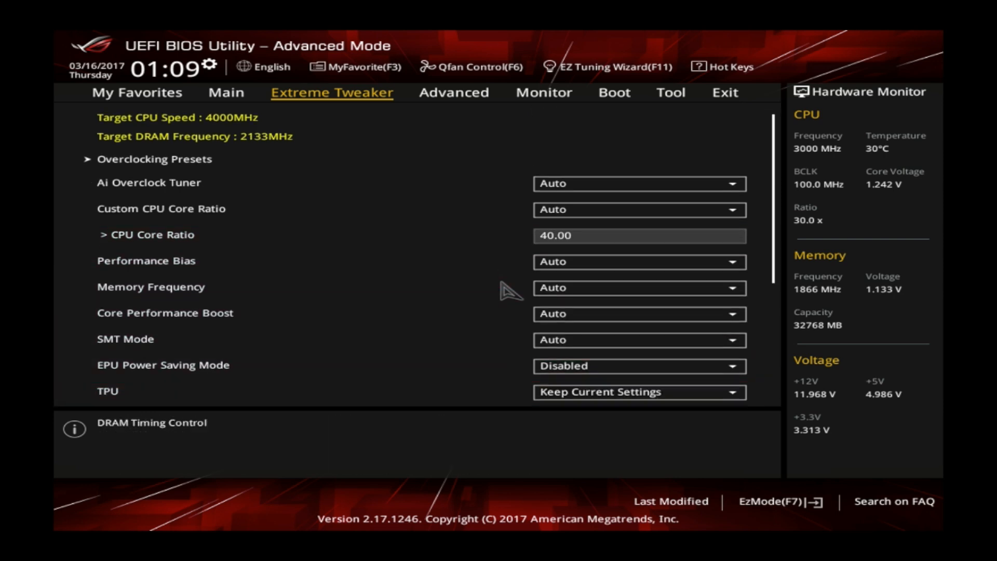
scroll("down", 3)
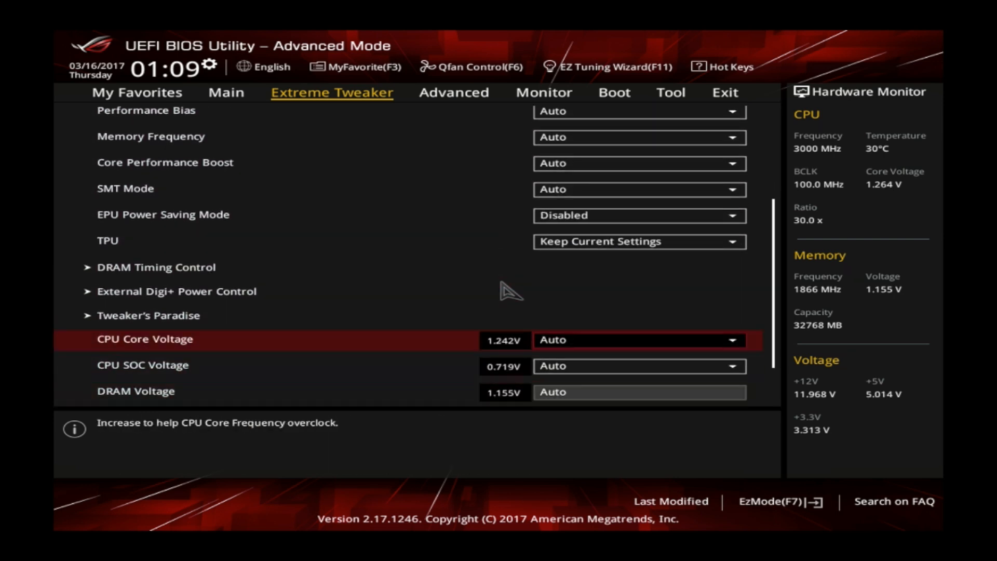
left_click(639, 340)
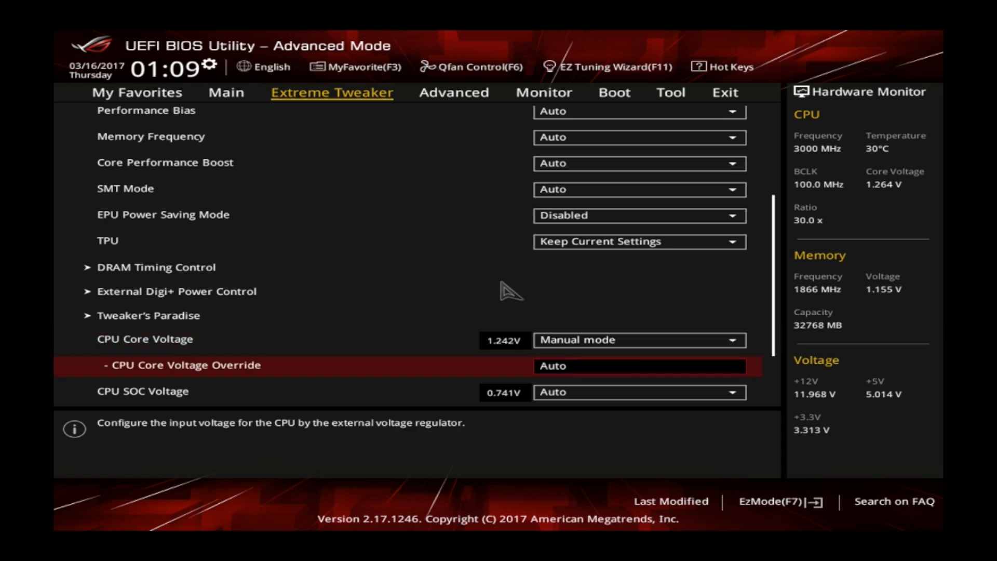
type("1.35000")
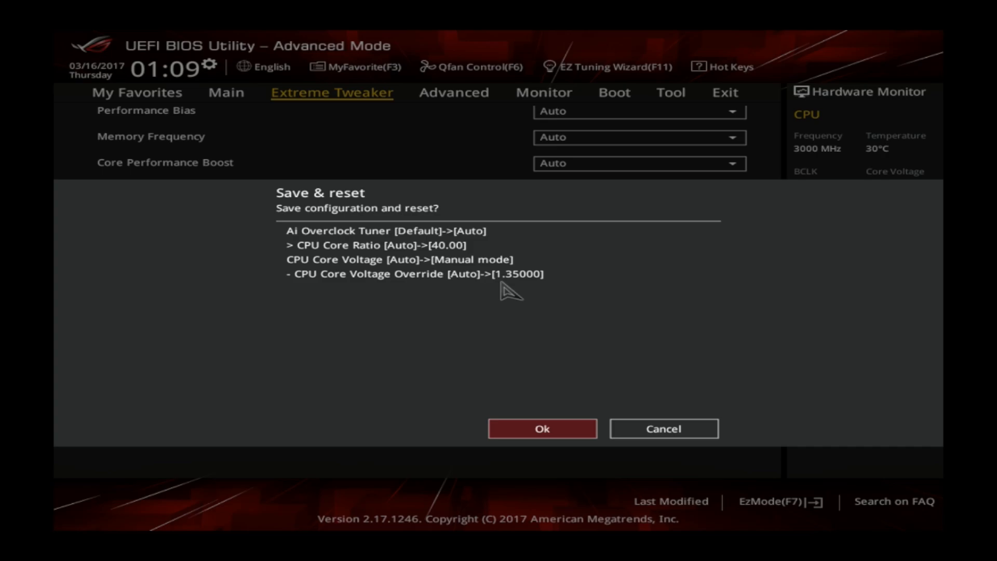
Confirm the save-and-reset dialog to apply the CPU settings and reboot into the BIOS
left_click(543, 428)
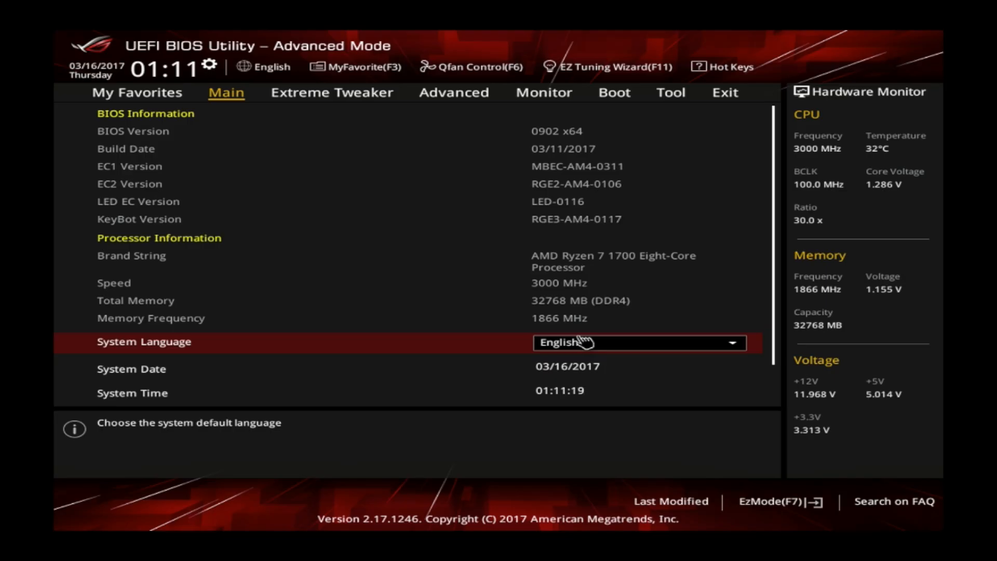
In Extreme Tweaker choose a DDR4-2400 memory frequency and bring up the save-and-reset confirmation
left_click(332, 93)
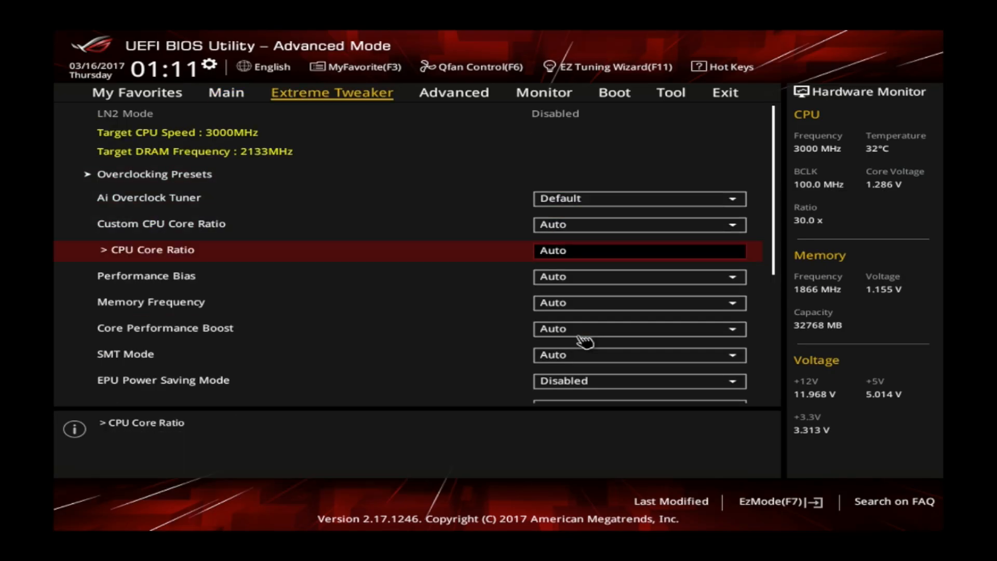
left_click(638, 303)
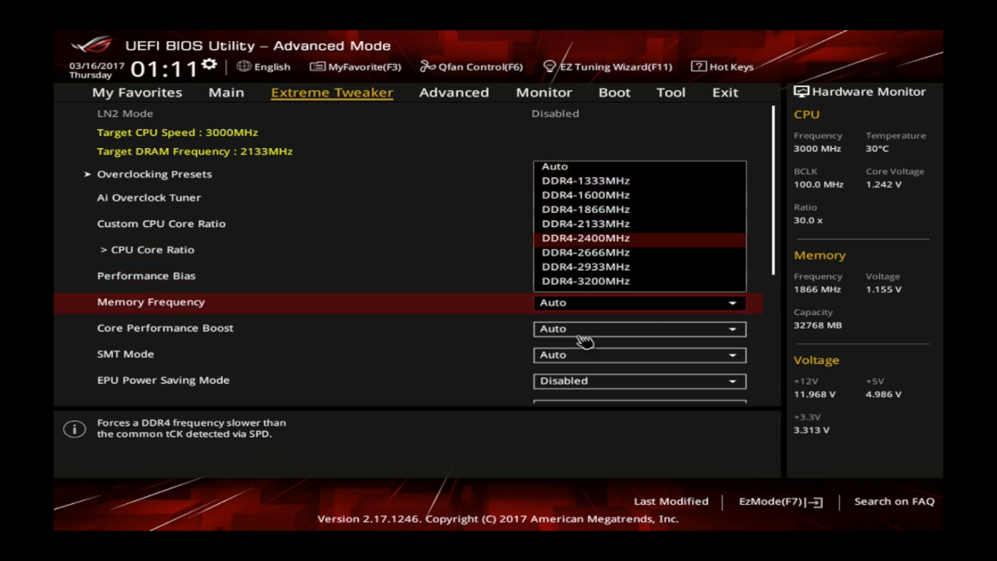
left_click(588, 238)
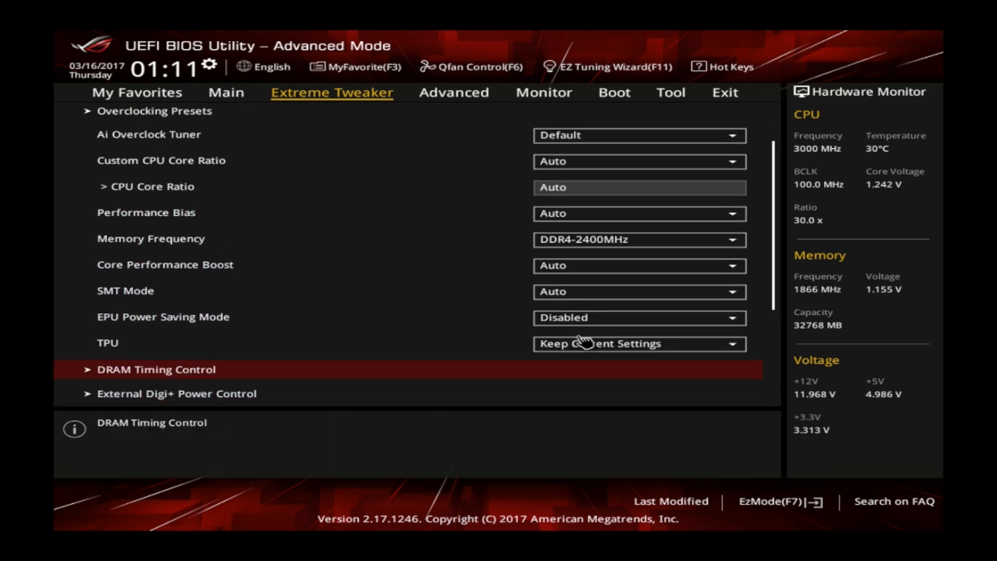
left_click(156, 370)
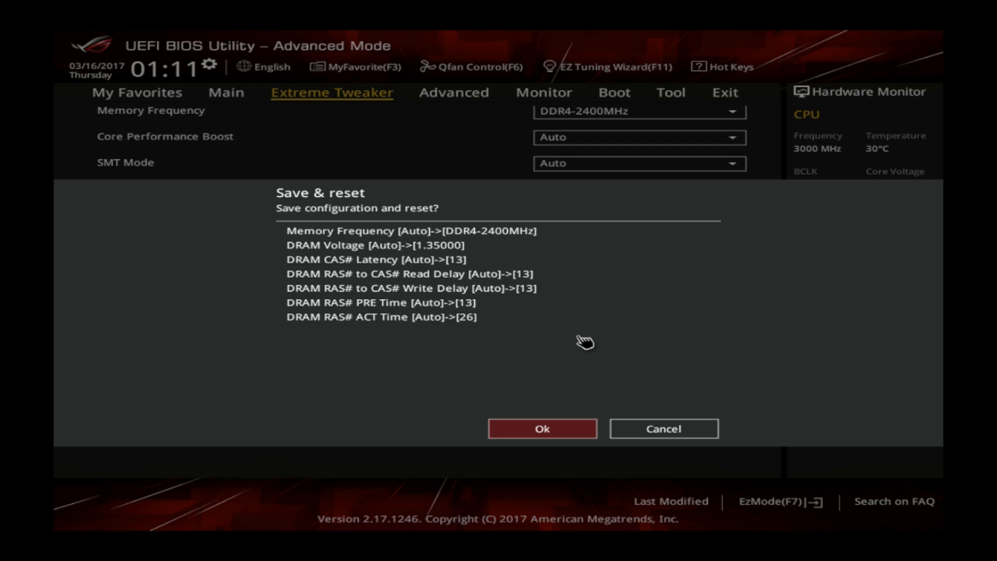
Confirm the save-and-reset dialog to apply the memory settings and reboot into the BIOS
left_click(543, 429)
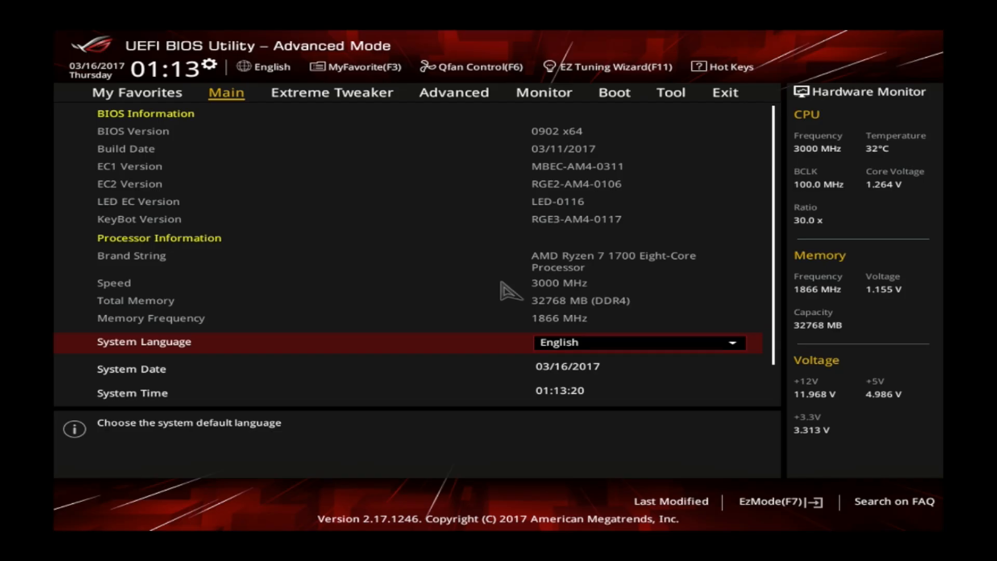
In Extreme Tweaker set Memory Frequency to DDR4-2400MHz and move down to the voltage settings
left_click(331, 92)
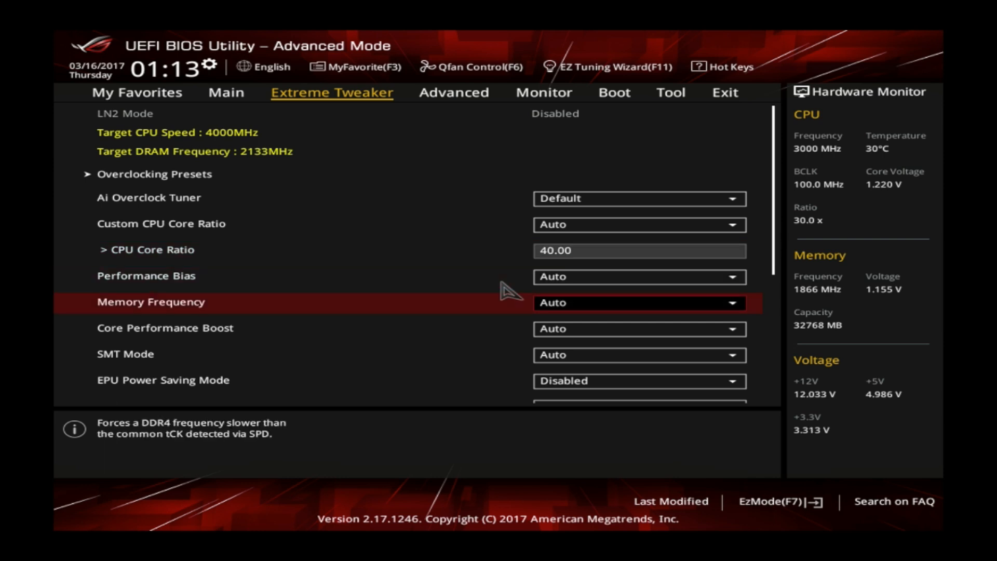
left_click(639, 303)
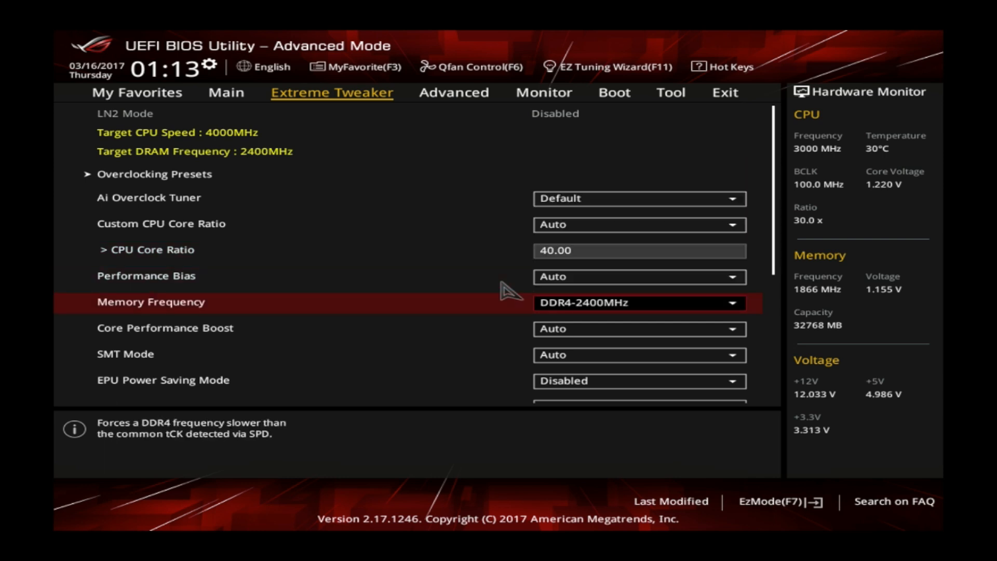
scroll("down", 3)
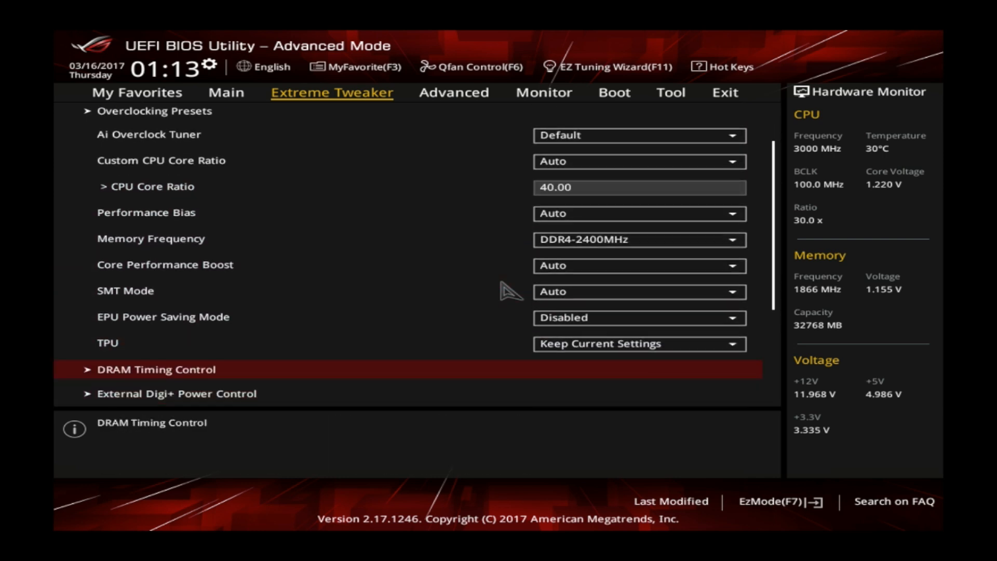
left_click(152, 370)
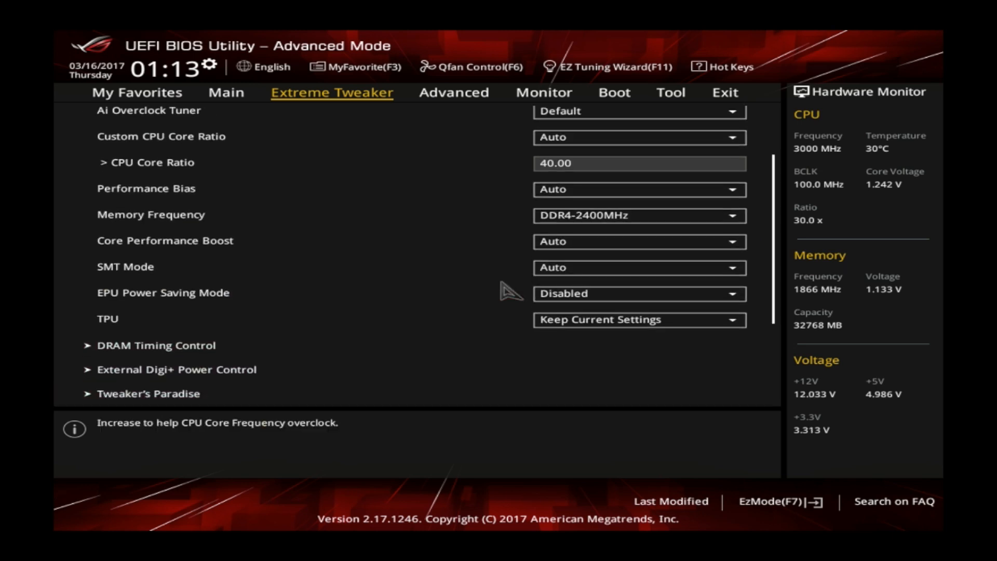
Enter manual 1.35000 V CPU core voltage and 1.35 V DRAM voltage, bringing up the save confirmation
scroll("down", 3)
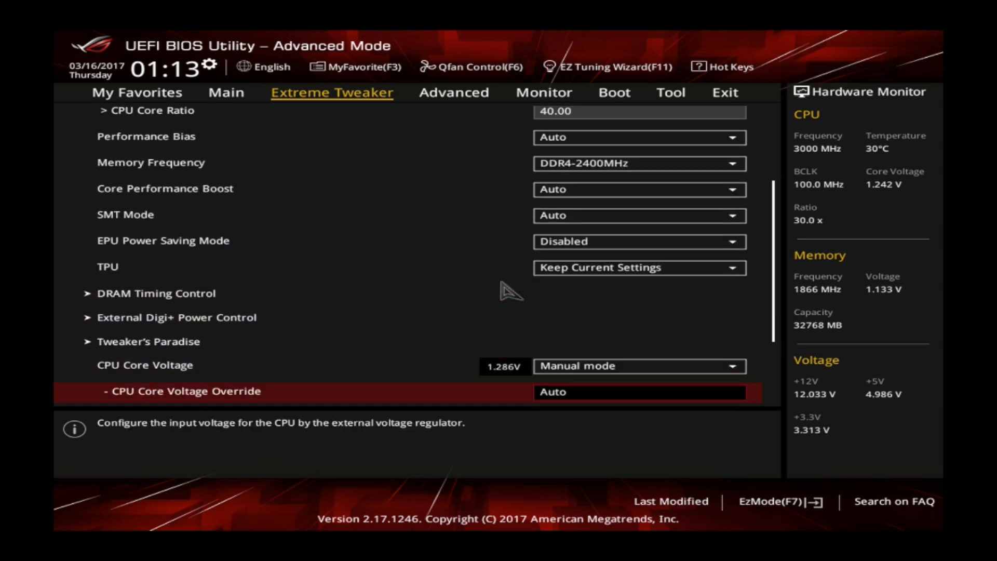
type("1.35000")
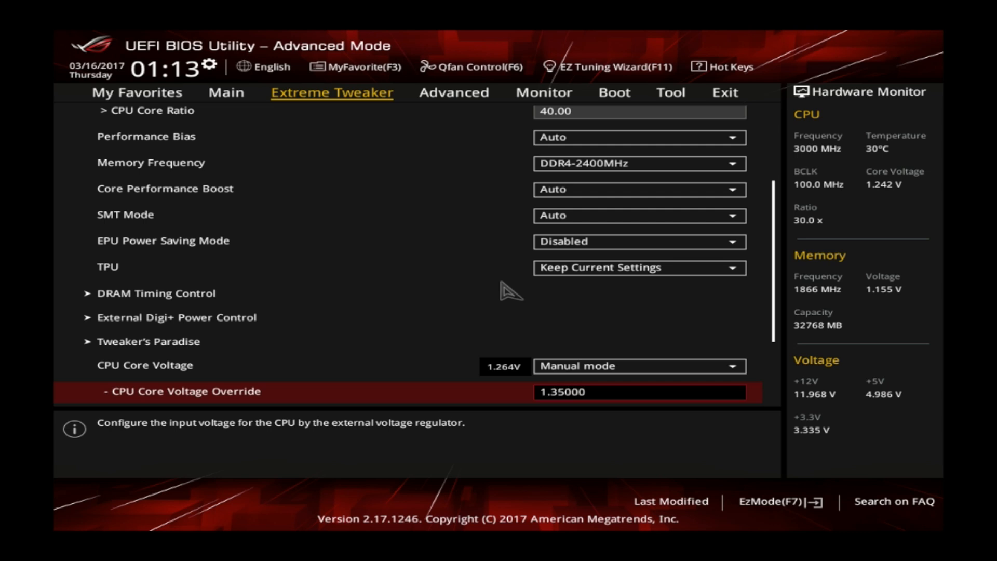
scroll("down", 3)
type("1")
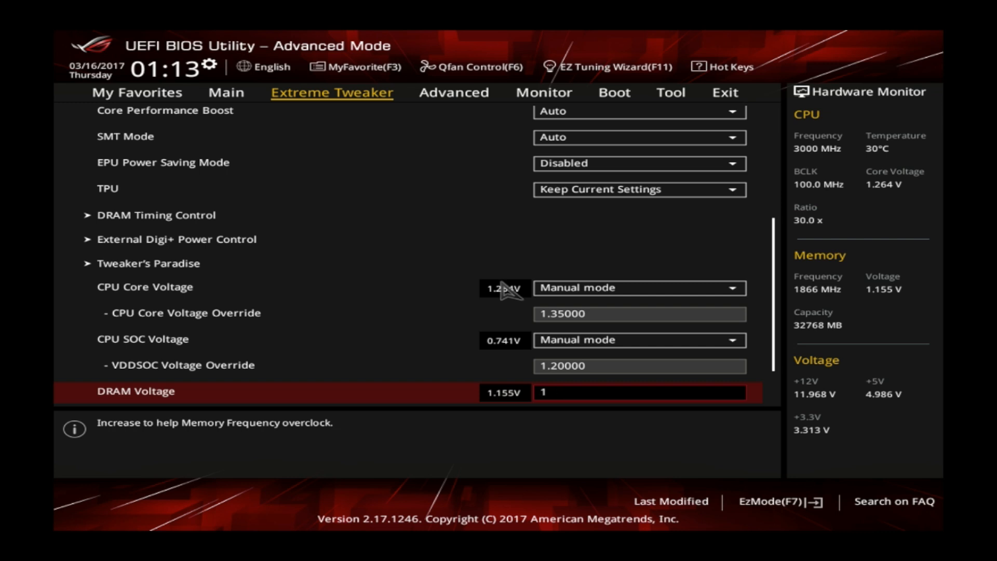
type(".35")
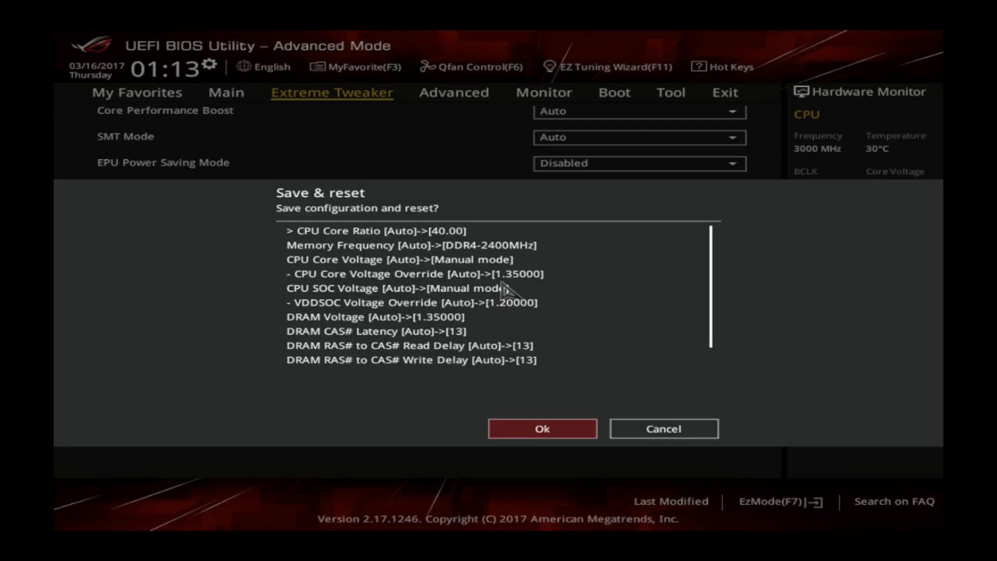
Confirm the save-and-reset dialog to apply the voltage settings and reboot into the BIOS
left_click(543, 429)
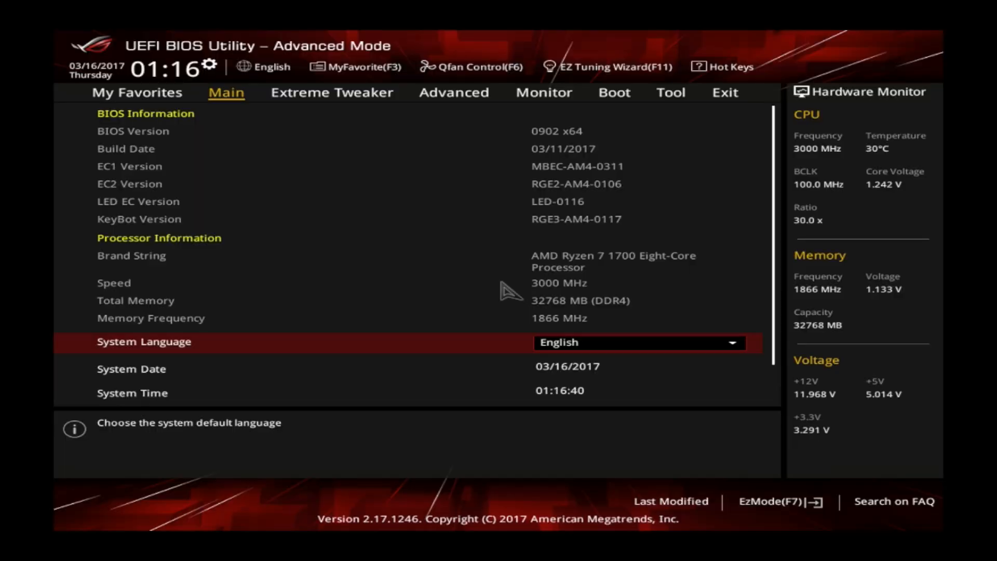
Set Ai Overclock Tuner to Manual with BCLK 125, ratio 32 and DDR4-3000MHz memory, then review the save confirmation
left_click(332, 93)
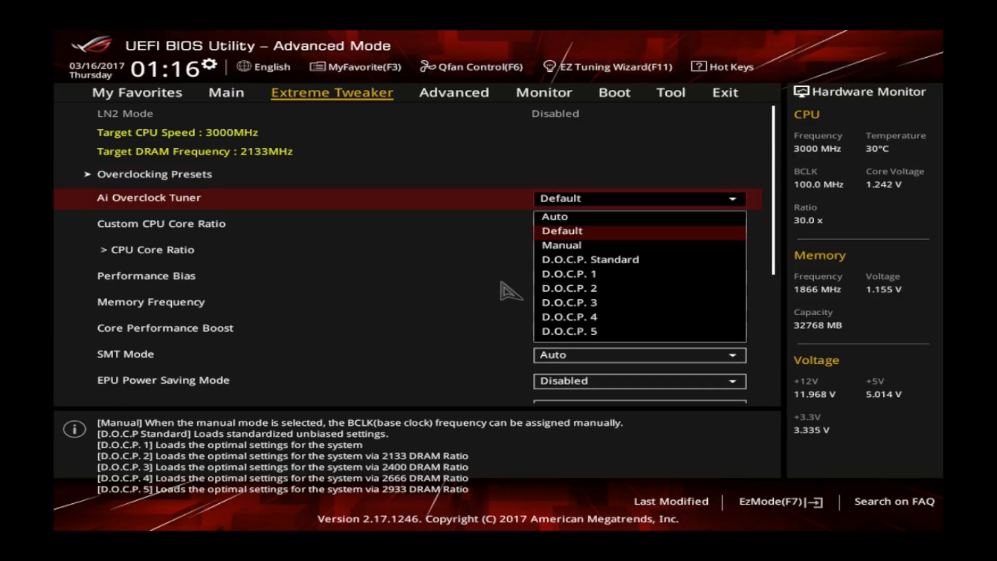
left_click(562, 245)
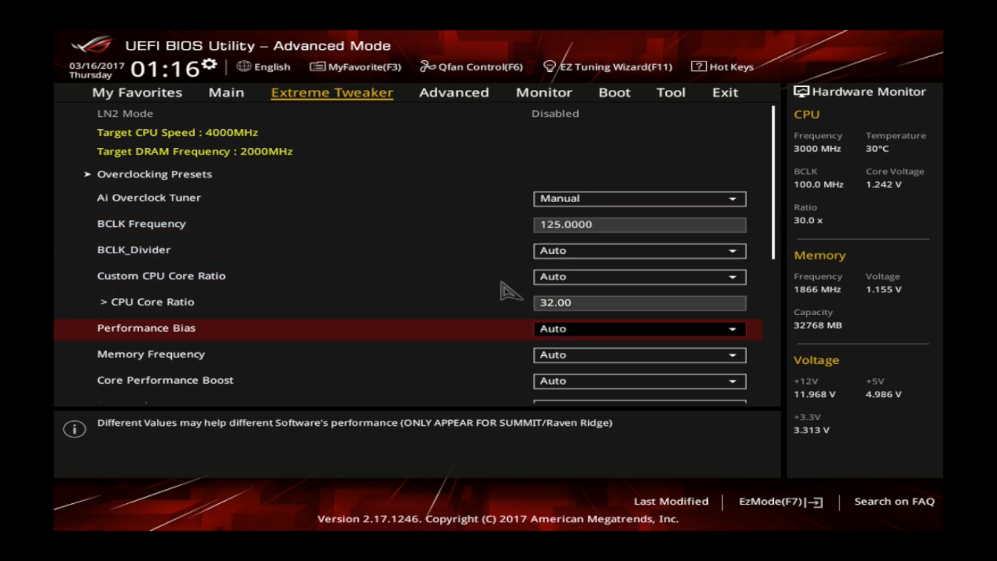
key("Down")
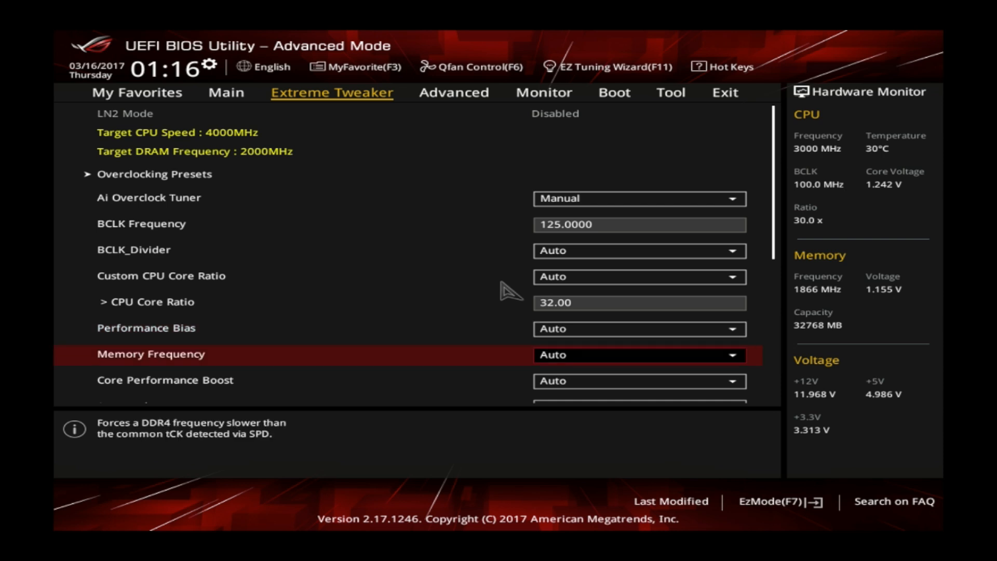
left_click(639, 354)
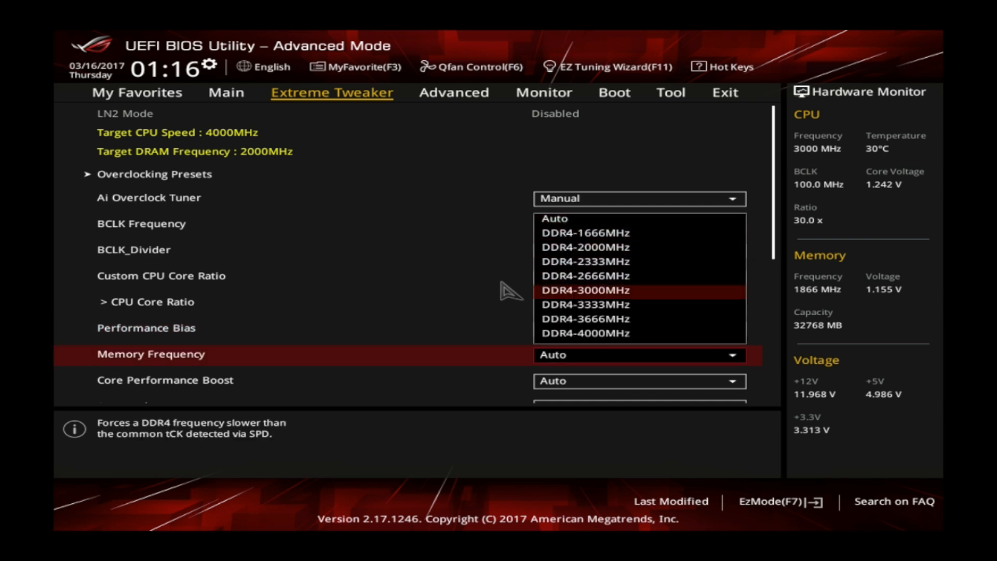
left_click(591, 289)
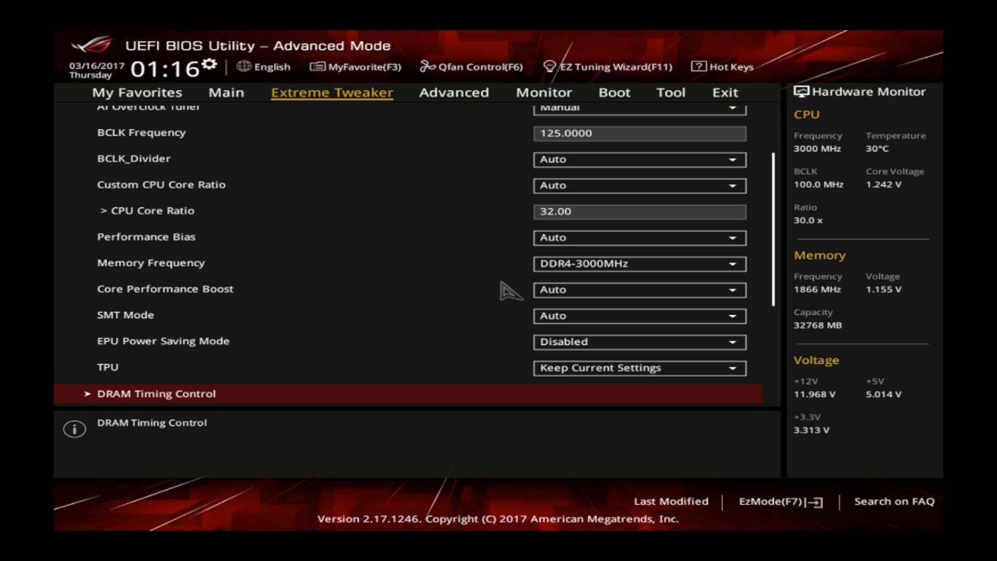
left_click(151, 394)
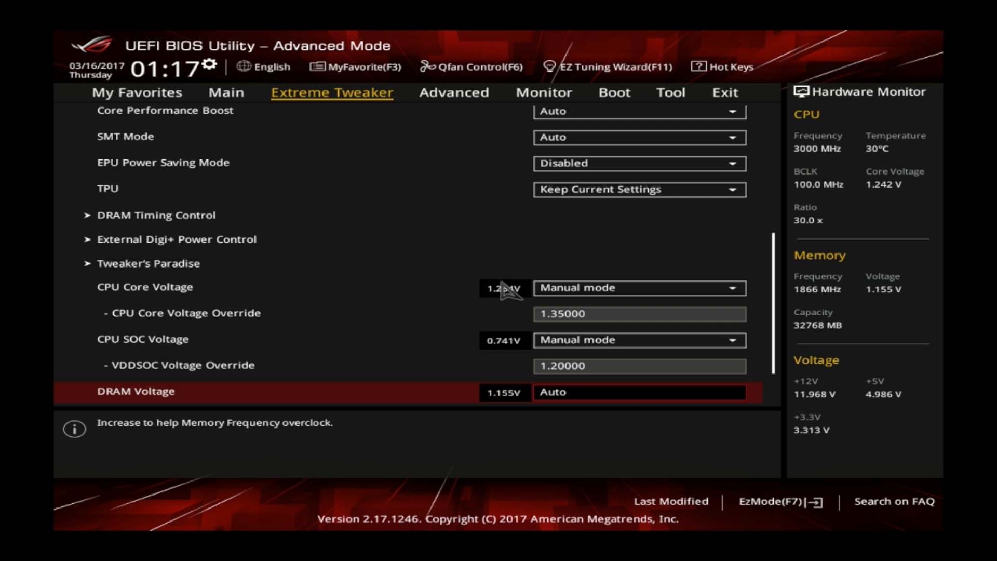
scroll("down", 3)
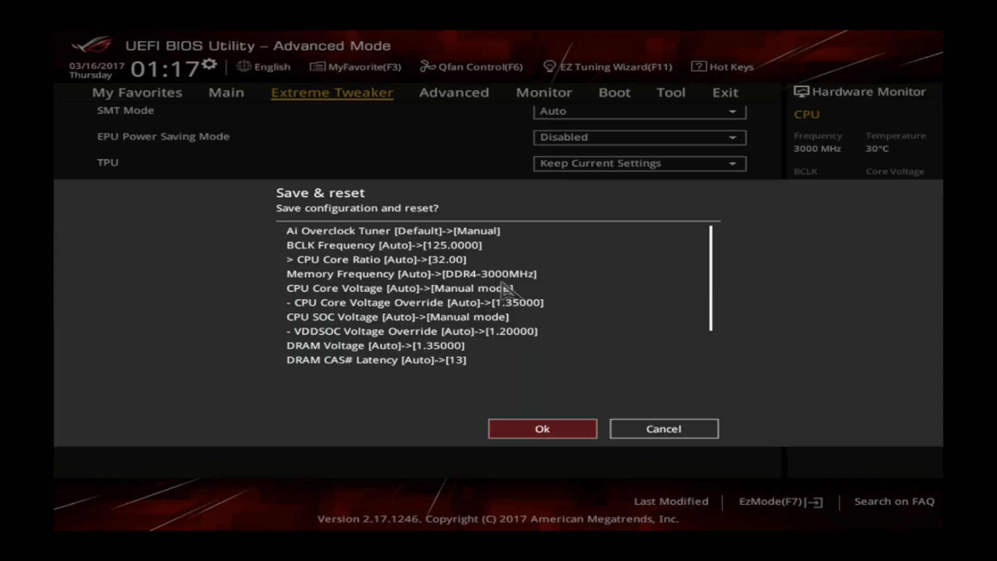
Confirm the save-and-reset for the manual overclock, then read the AMD Ryzen Community Update's temperature section
left_click(542, 429)
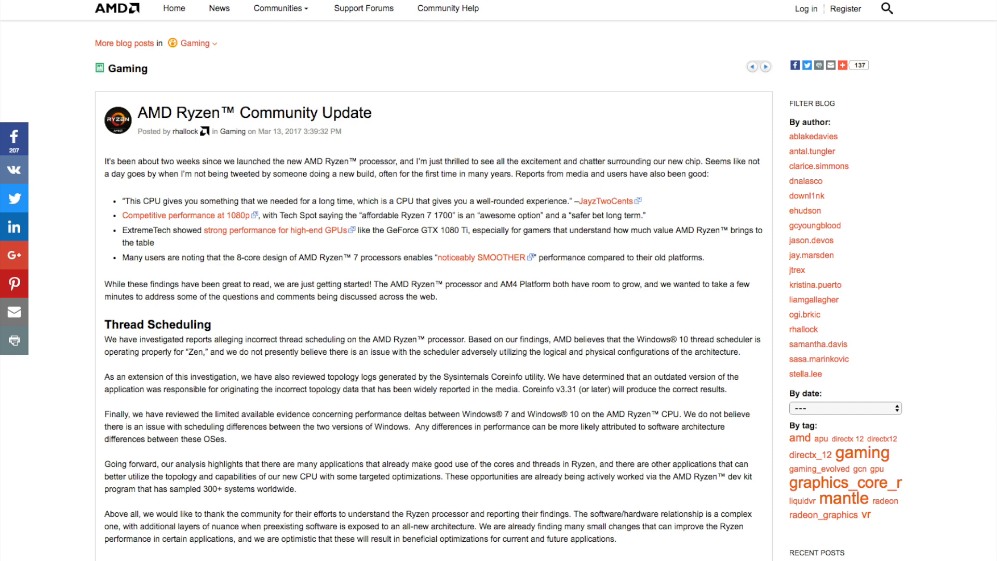
scroll("down", 3)
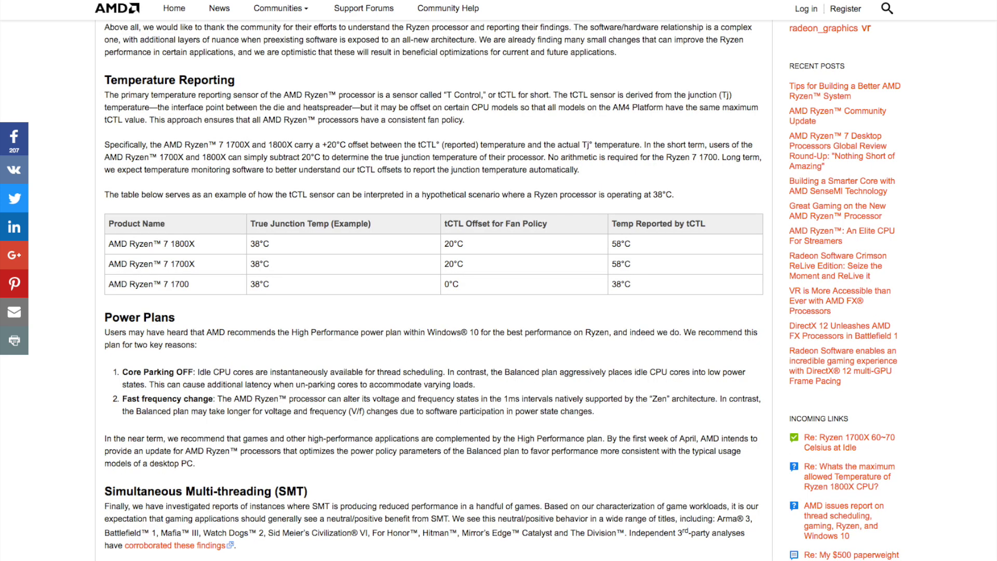